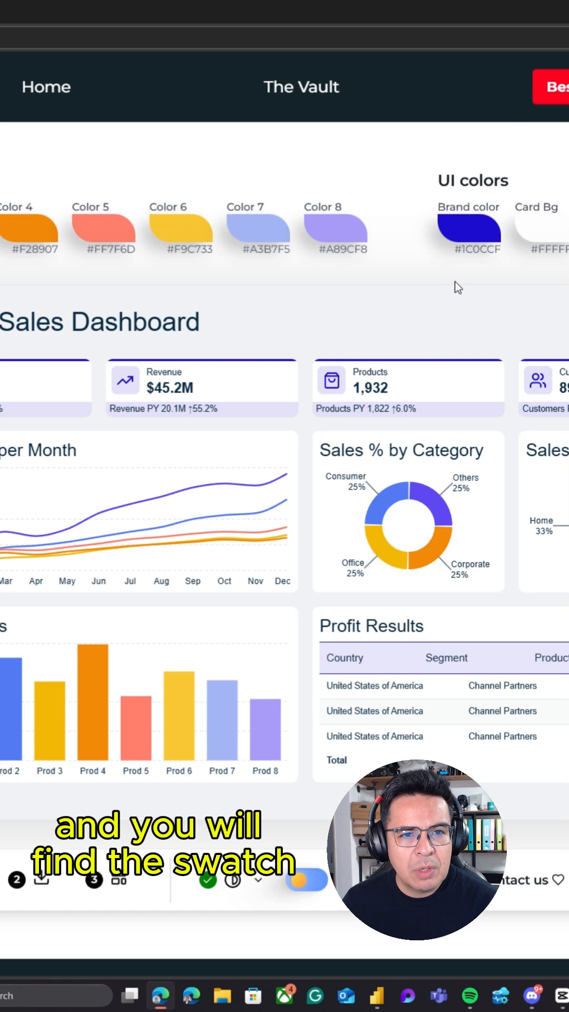
Pick pink #CF0C63 for the Brand color swatch and apply it
{"action": "left_click", "coordinate": [468, 230]}
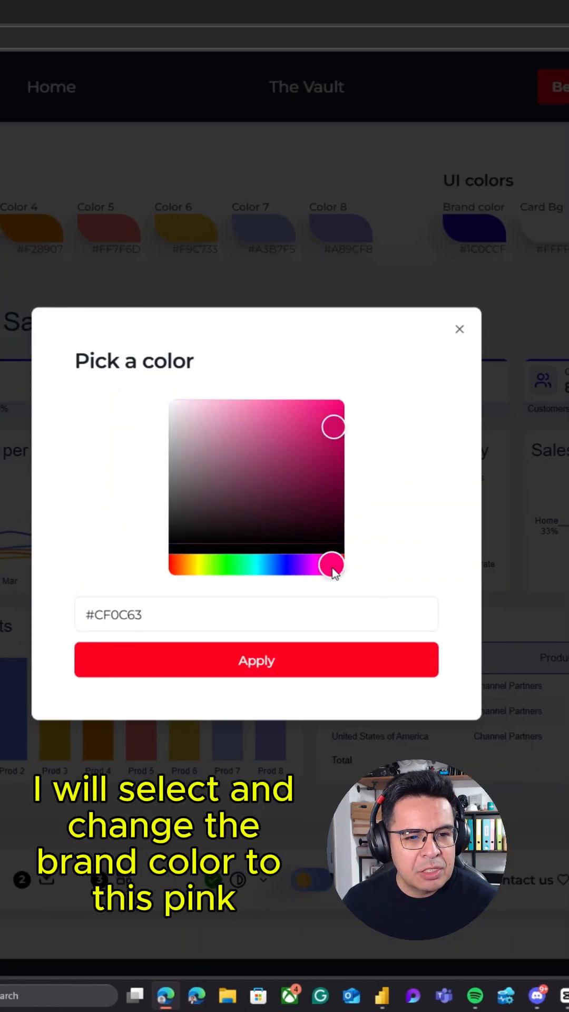
{"action": "left_click", "coordinate": [256, 660]}
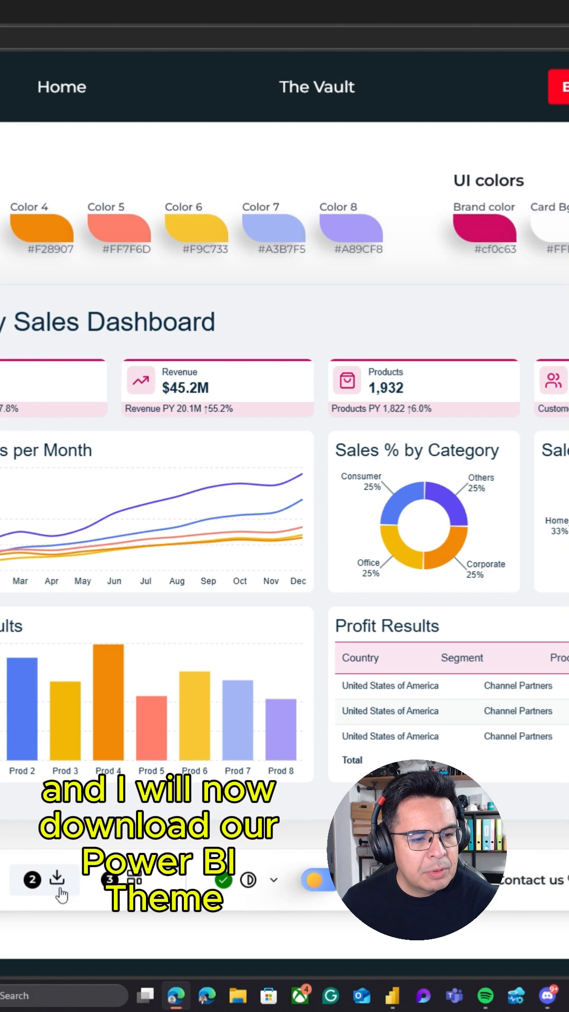
Accept the terms and download the pink Power BI JSON theme file
{"action": "left_click", "coordinate": [61, 880]}
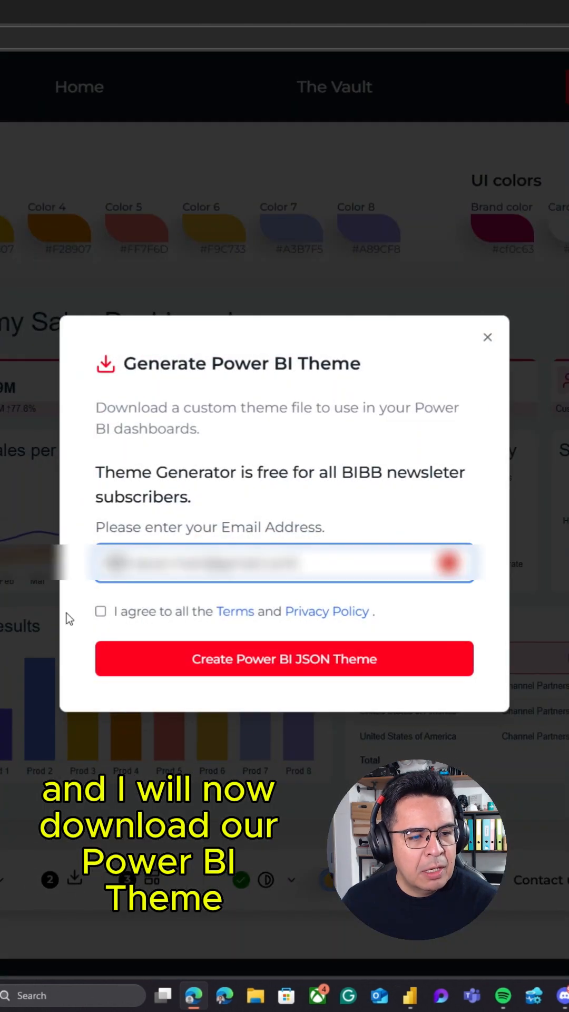
{"action": "mouse_move", "coordinate": [104, 631]}
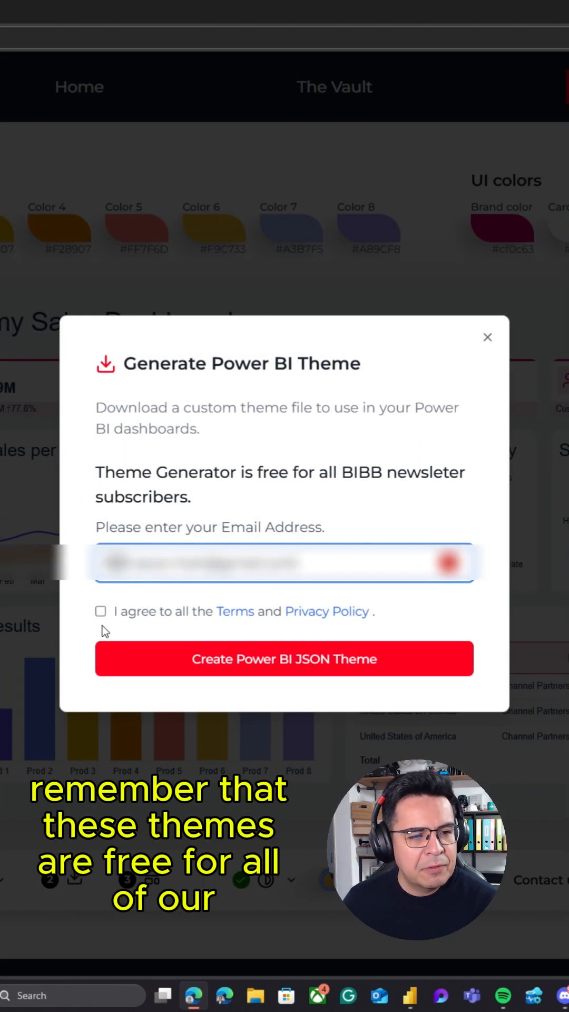
{"action": "left_click", "coordinate": [100, 612]}
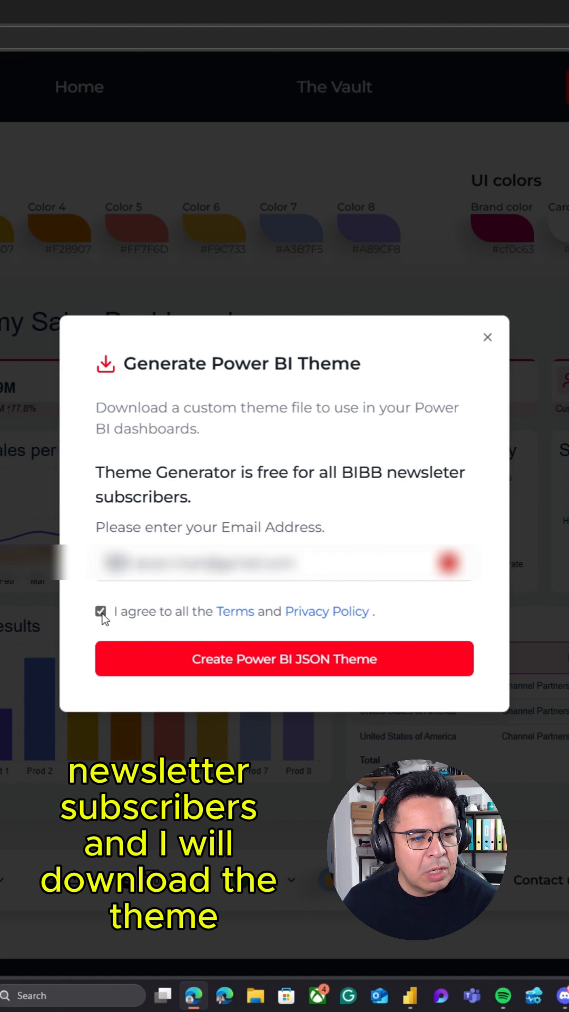
{"action": "left_click", "coordinate": [284, 659]}
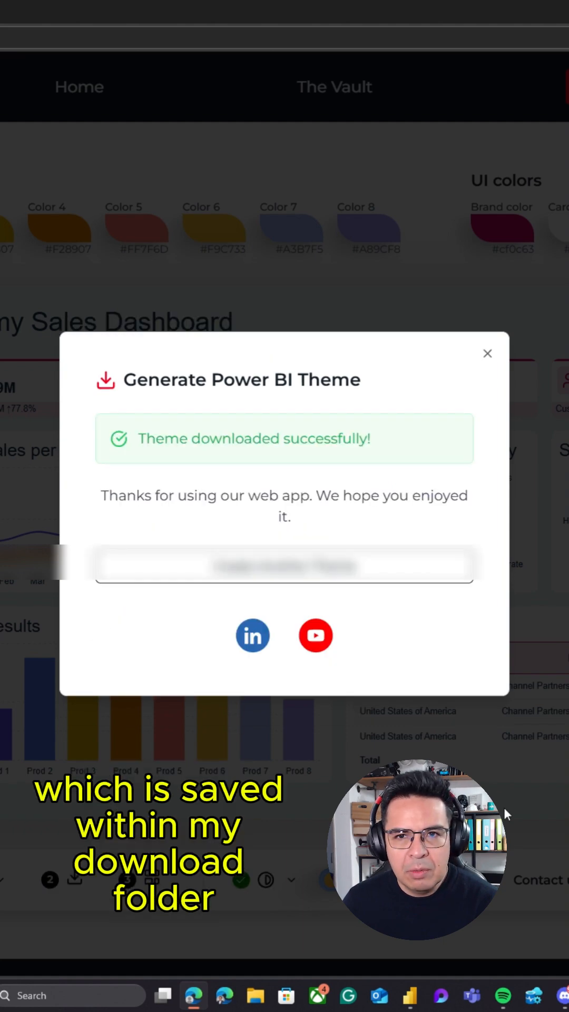
{"action": "left_click", "coordinate": [460, 37]}
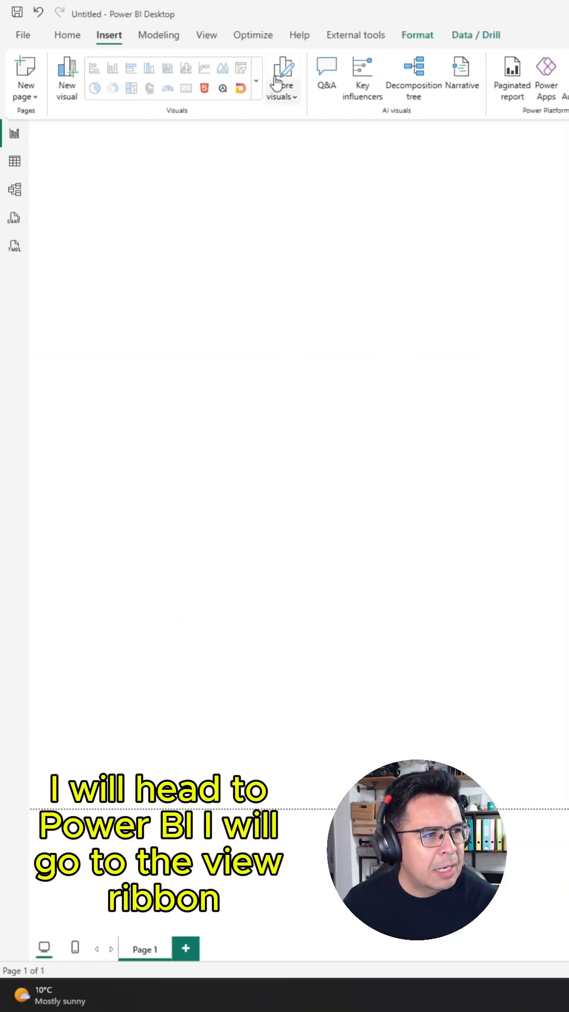
Switch to the View ribbon tab in Power BI Desktop
{"action": "left_click", "coordinate": [206, 35]}
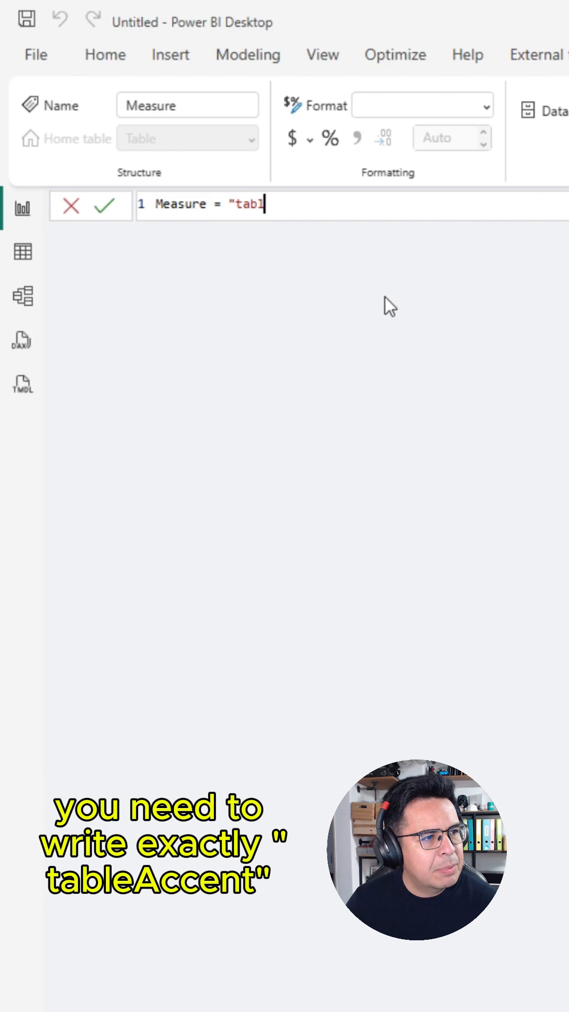
Finish the measure formula as Measure = "tableAccent"
{"action": "type", "text": "eAccent"}
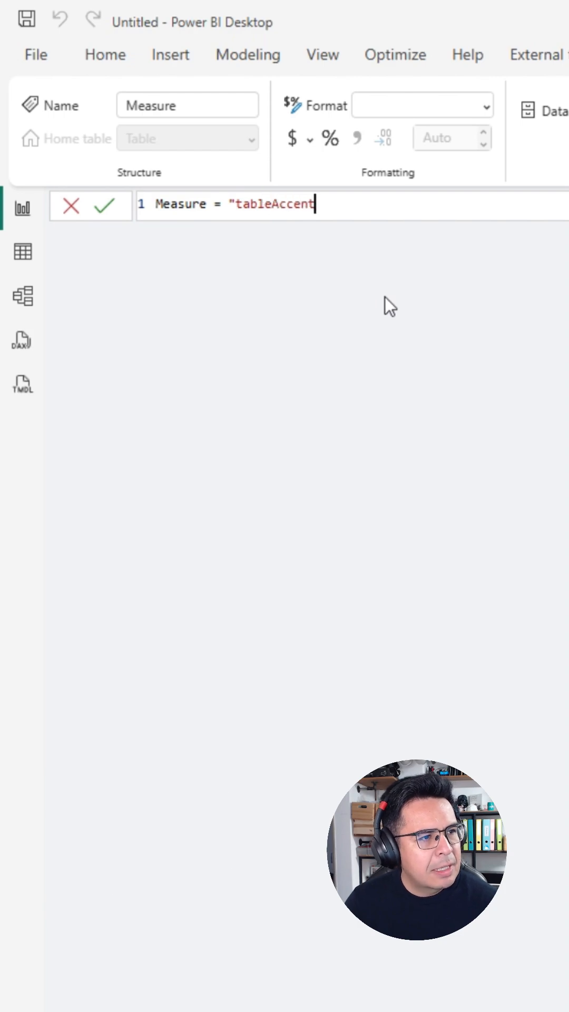
{"action": "type", "text": "\""}
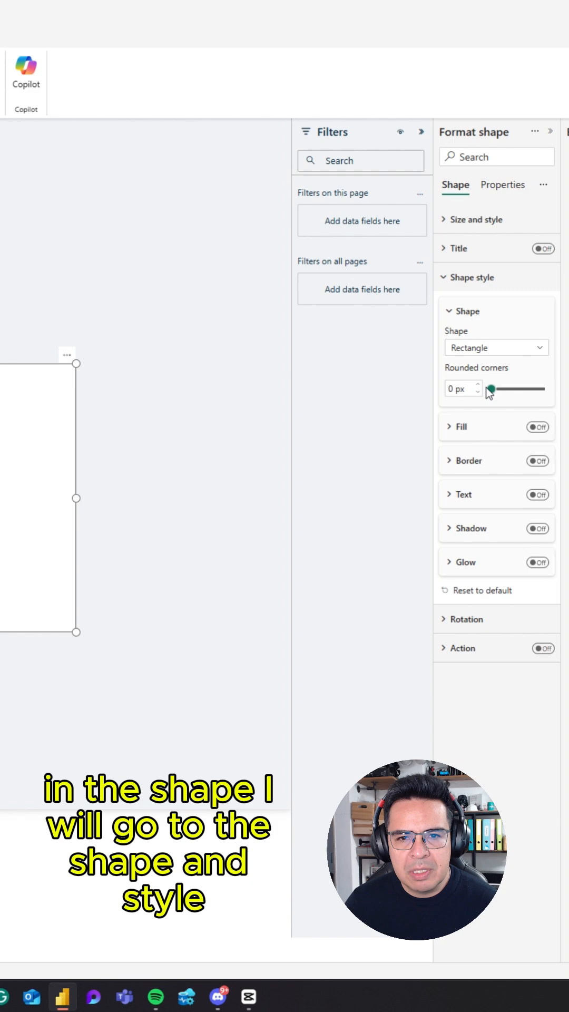
Switch on the rectangle's Fill and open conditional formatting for its colour
{"action": "left_click", "coordinate": [536, 426]}
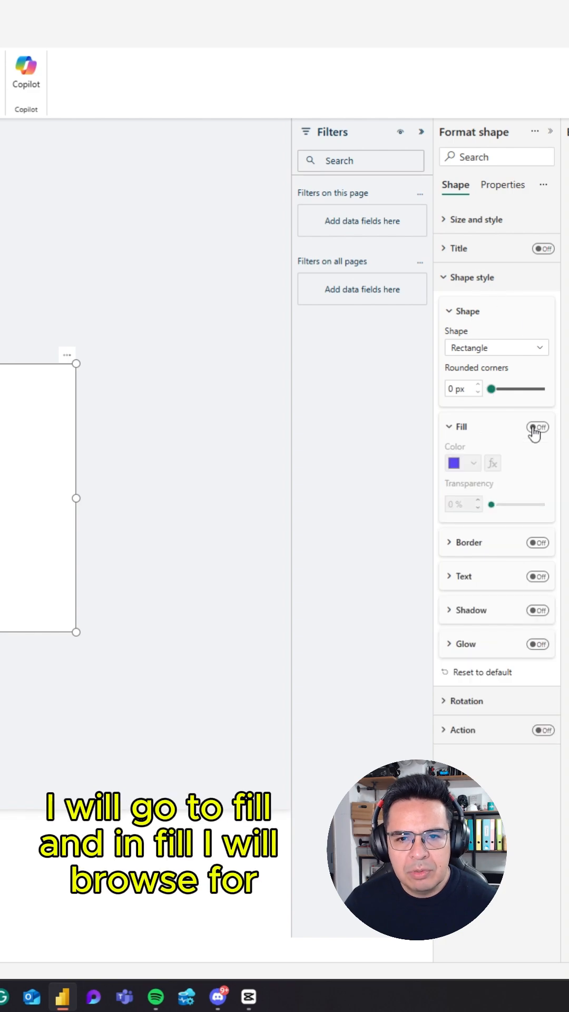
{"action": "left_click", "coordinate": [538, 427]}
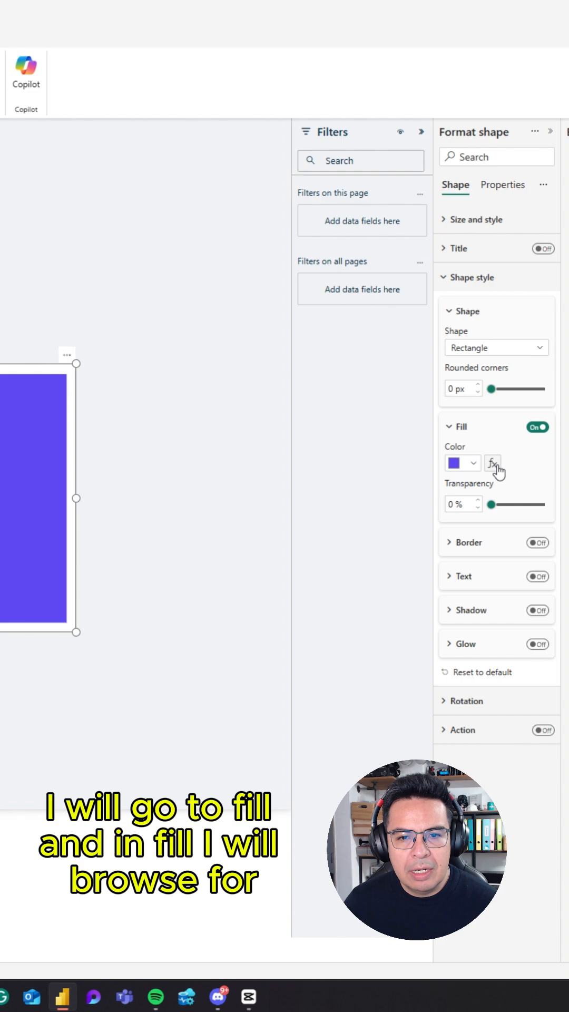
{"action": "left_click", "coordinate": [493, 463]}
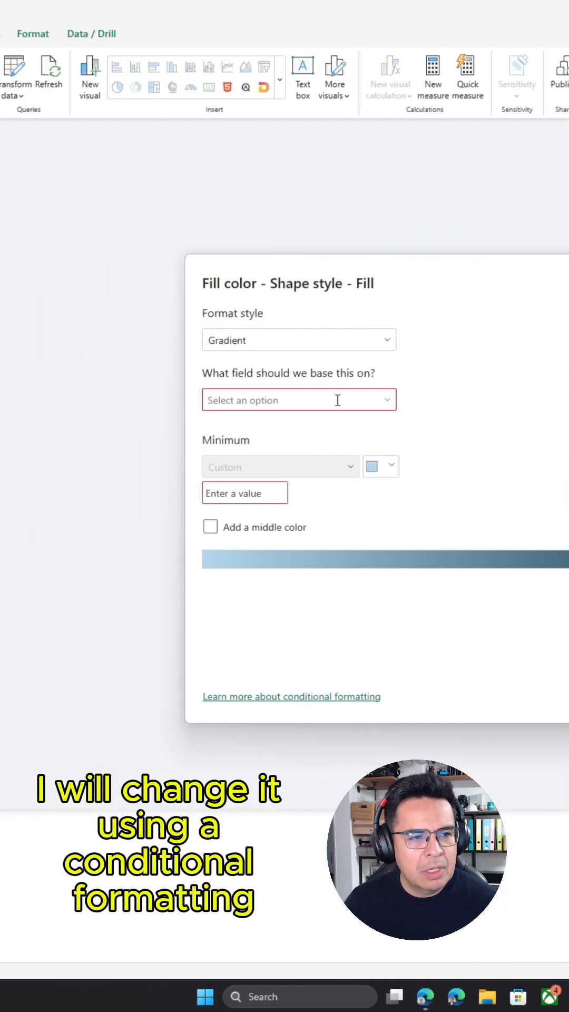
Set the fill colour Format style to Field value and list the available fields
{"action": "left_click", "coordinate": [299, 340]}
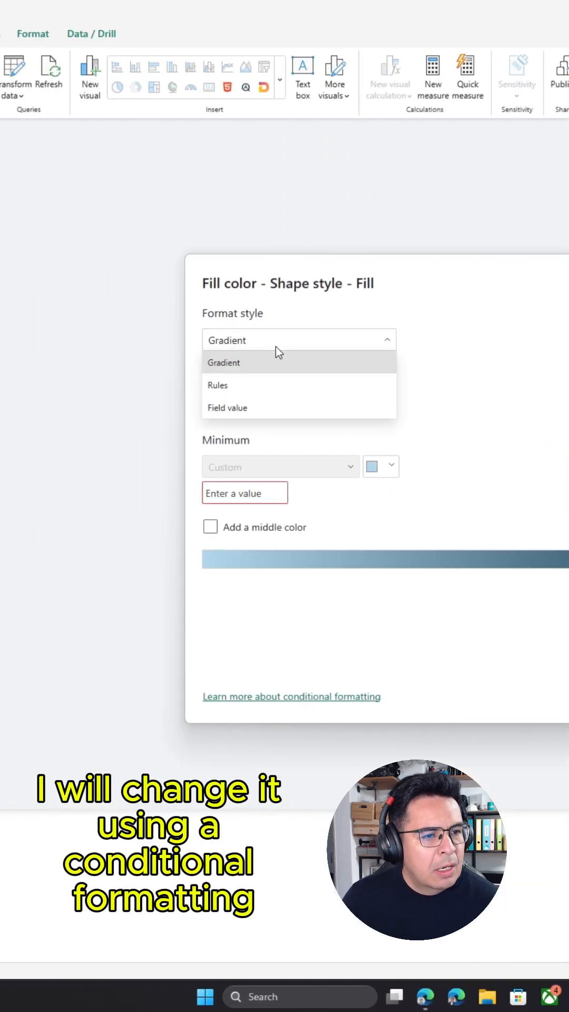
{"action": "left_click", "coordinate": [227, 408]}
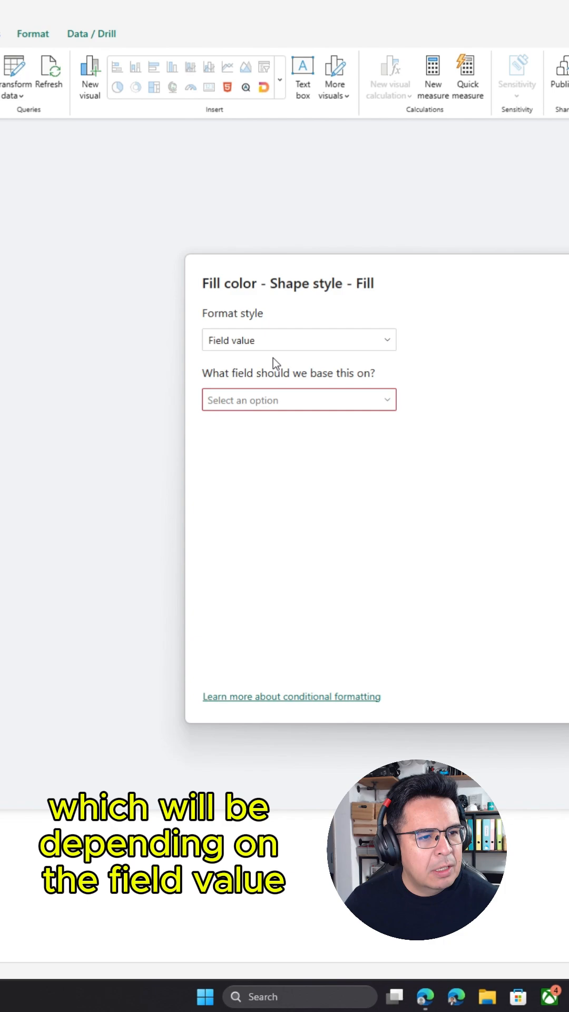
{"action": "left_click", "coordinate": [299, 400]}
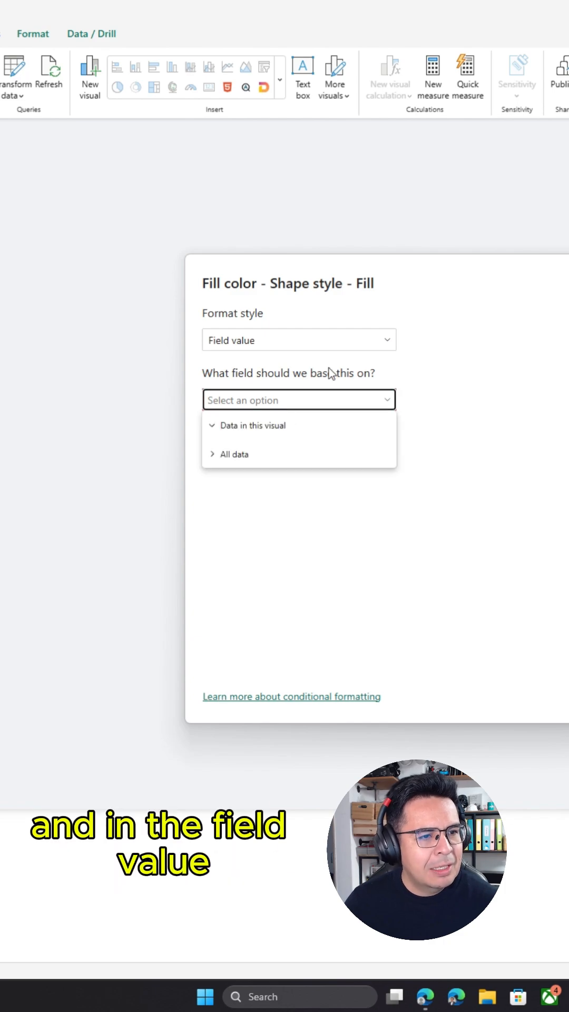